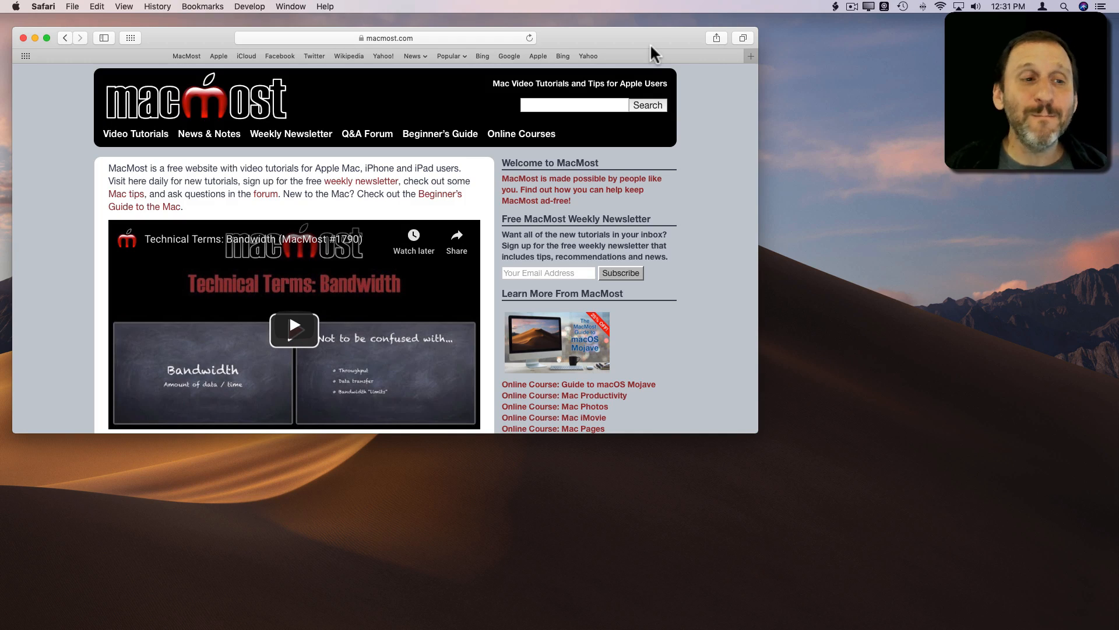
mouse_move(47, 74)
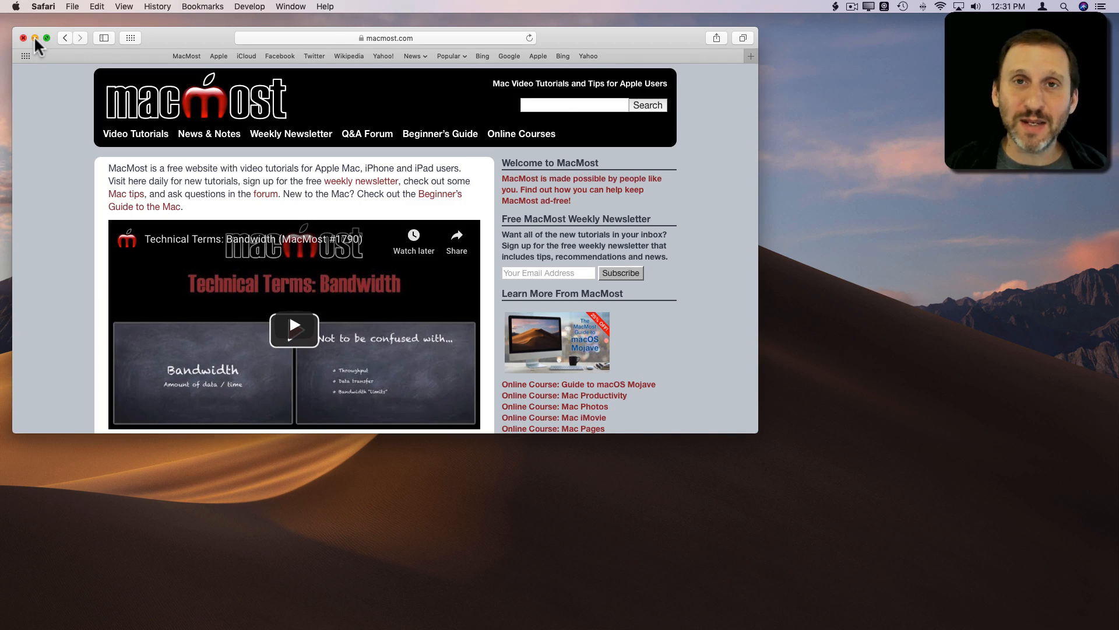
Minimize the Safari window showing the MacMost page, leaving only the desktop
click(23, 38)
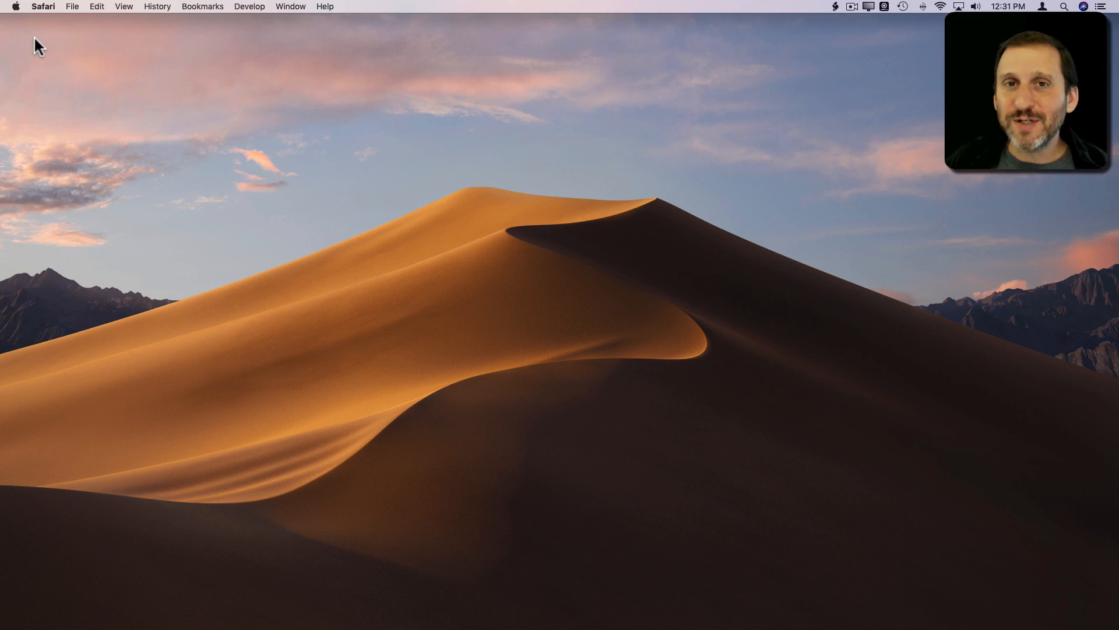
mouse_move(480, 196)
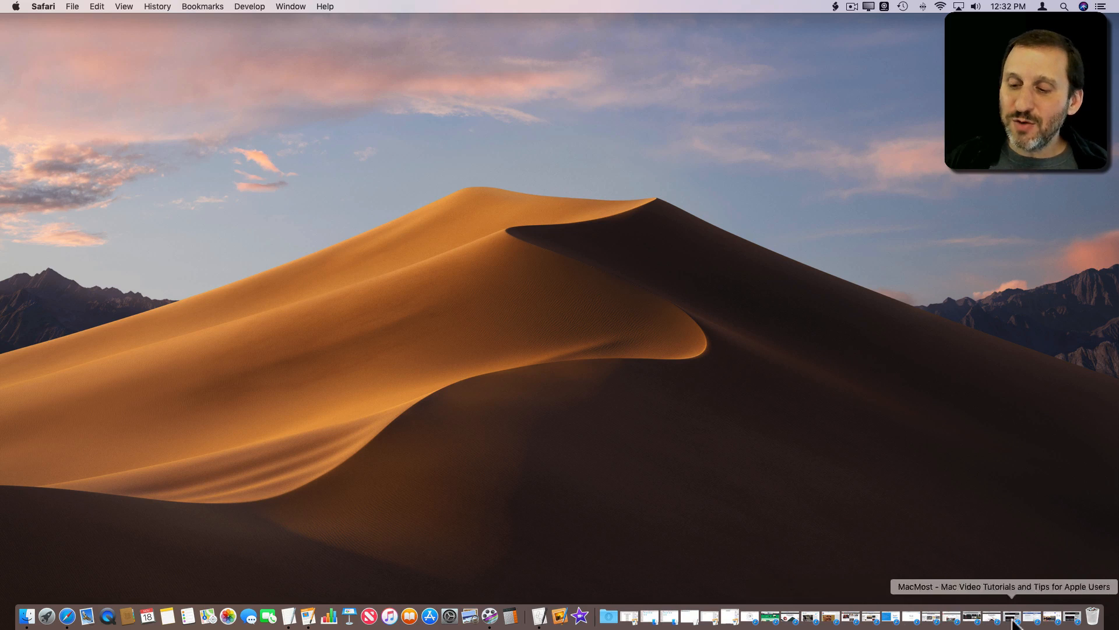
mouse_move(750, 616)
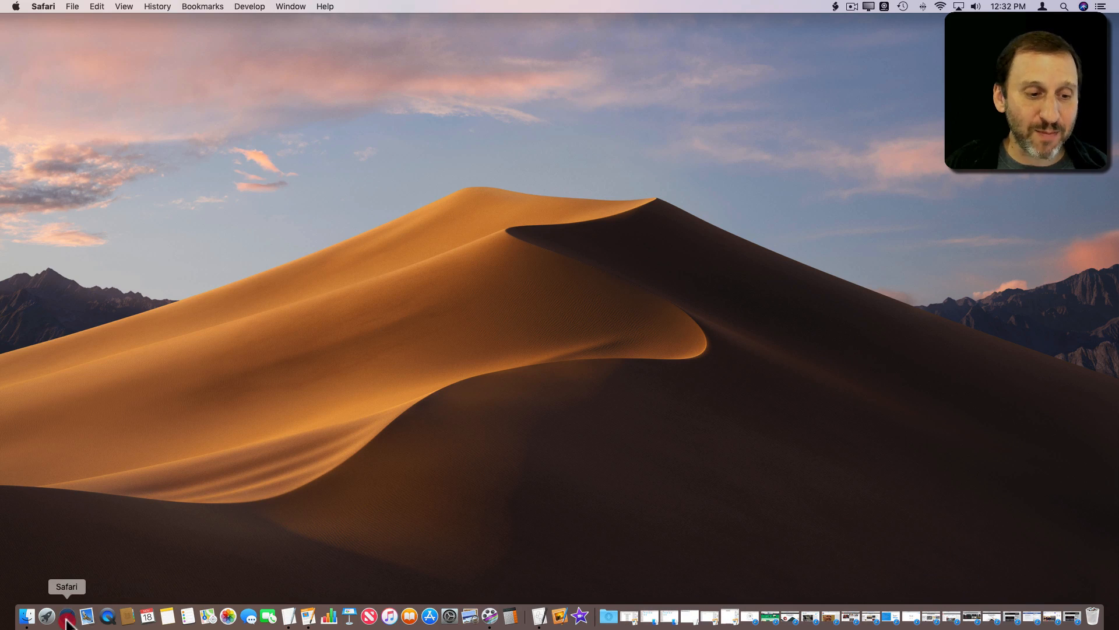
right_click(68, 615)
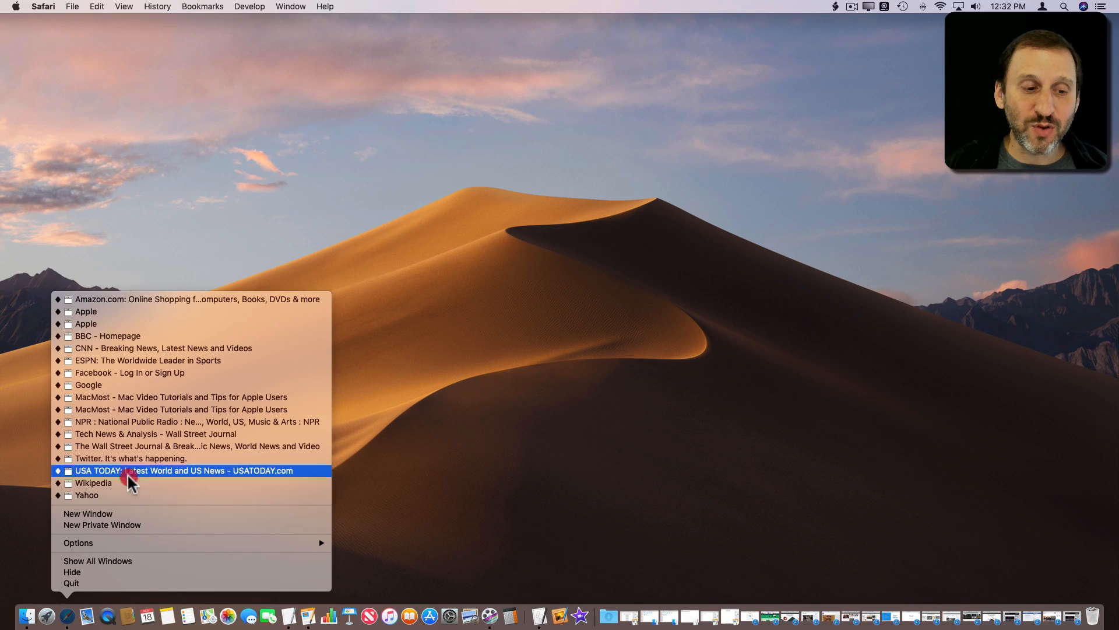
mouse_move(128, 513)
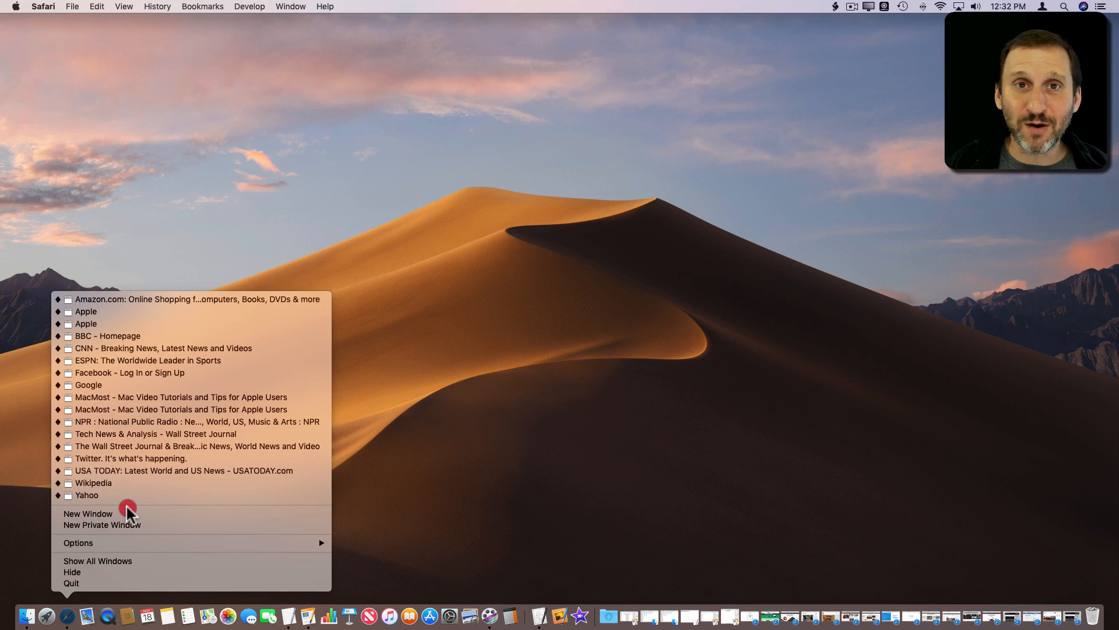
mouse_move(118, 399)
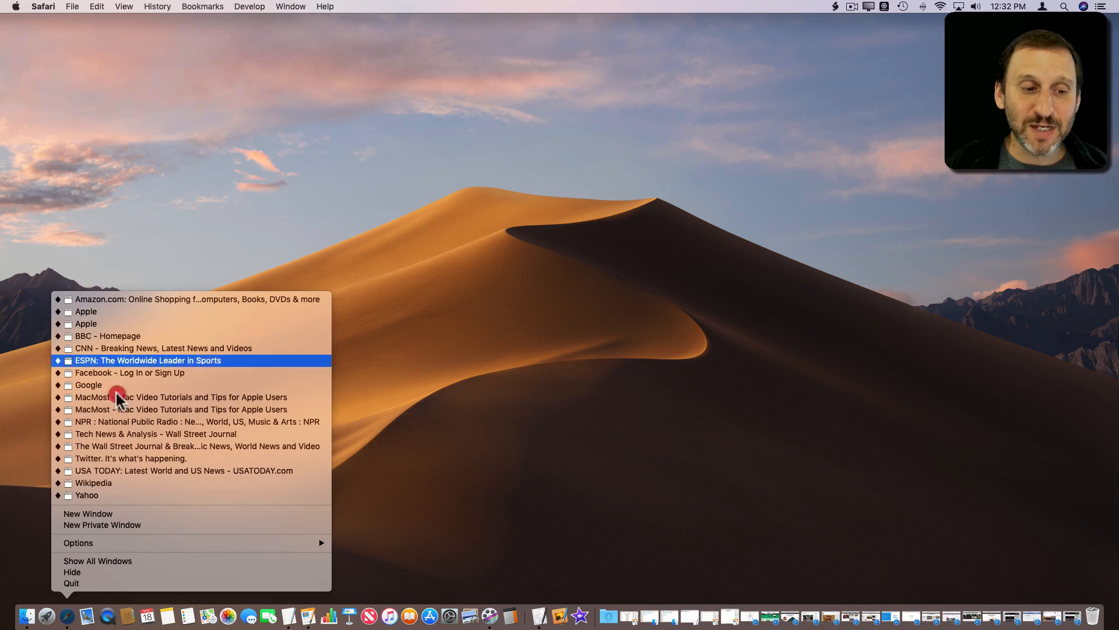
mouse_move(87, 385)
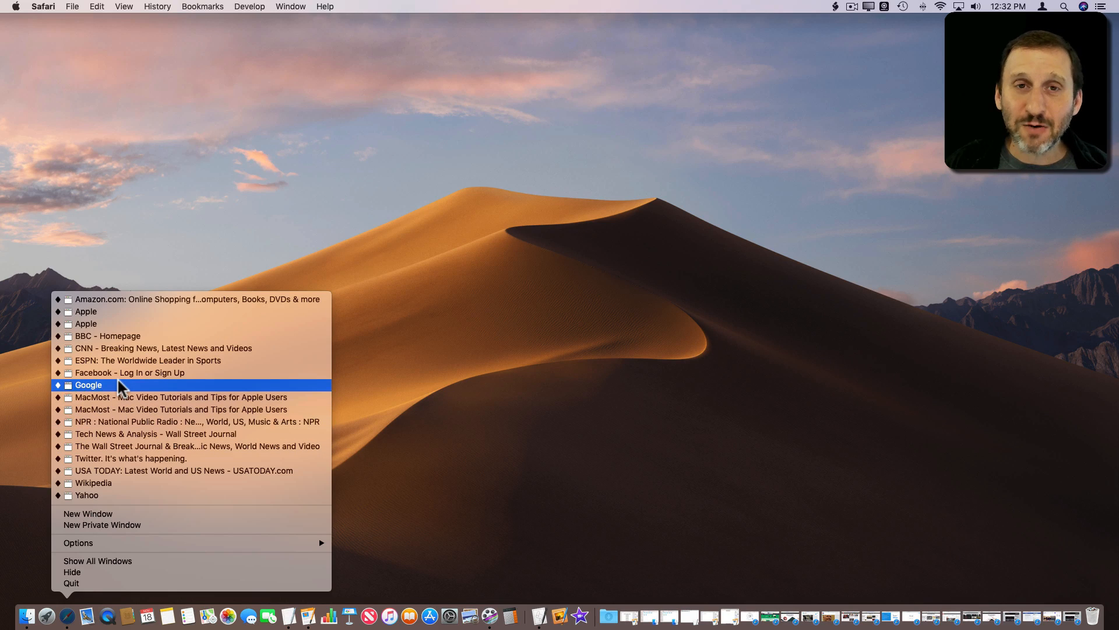
click(87, 385)
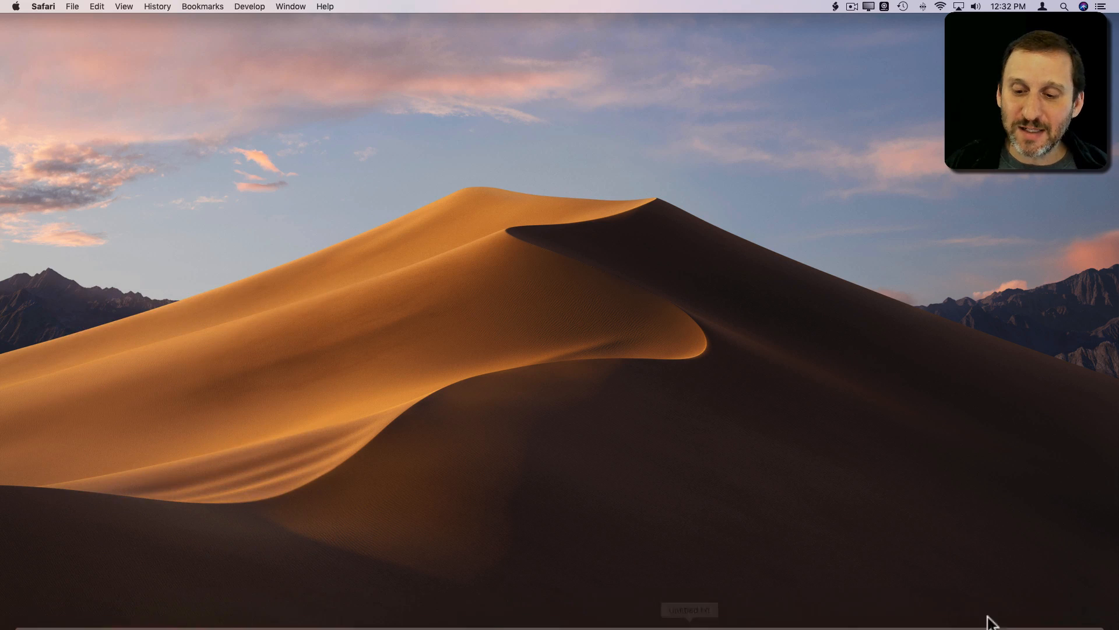
In System Preferences > Dock, enable 'Minimize windows into application icon'
click(15, 7)
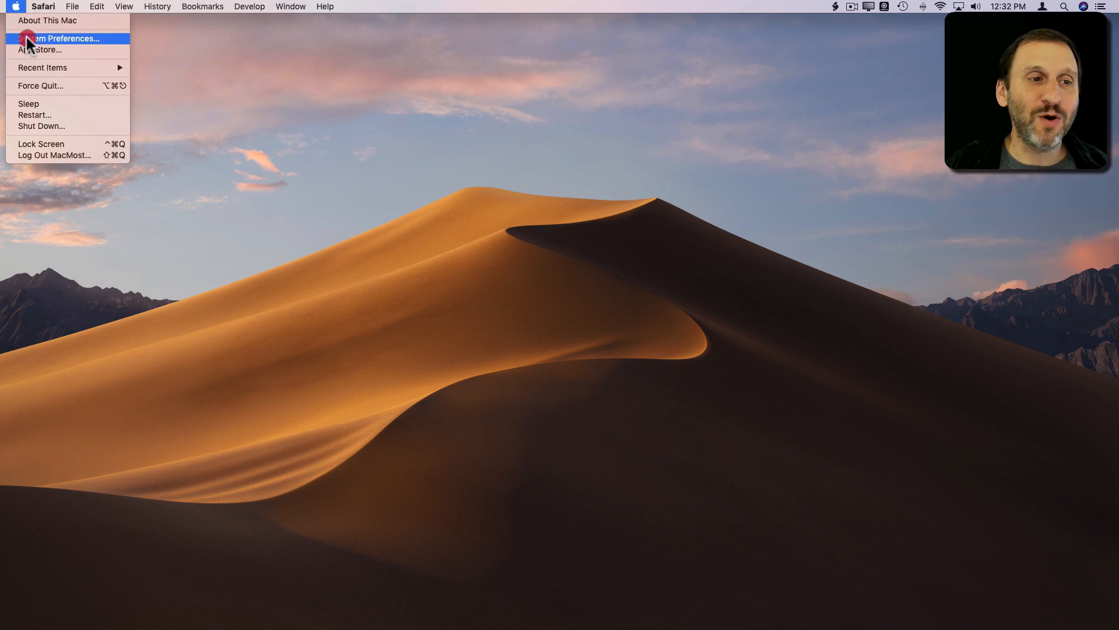
click(61, 38)
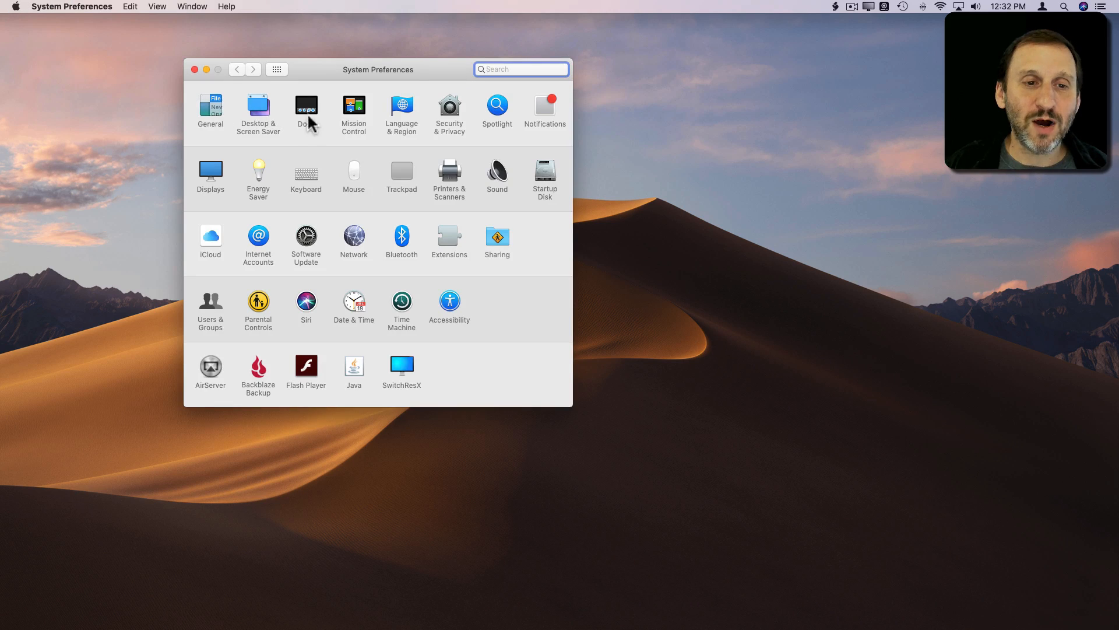
click(306, 107)
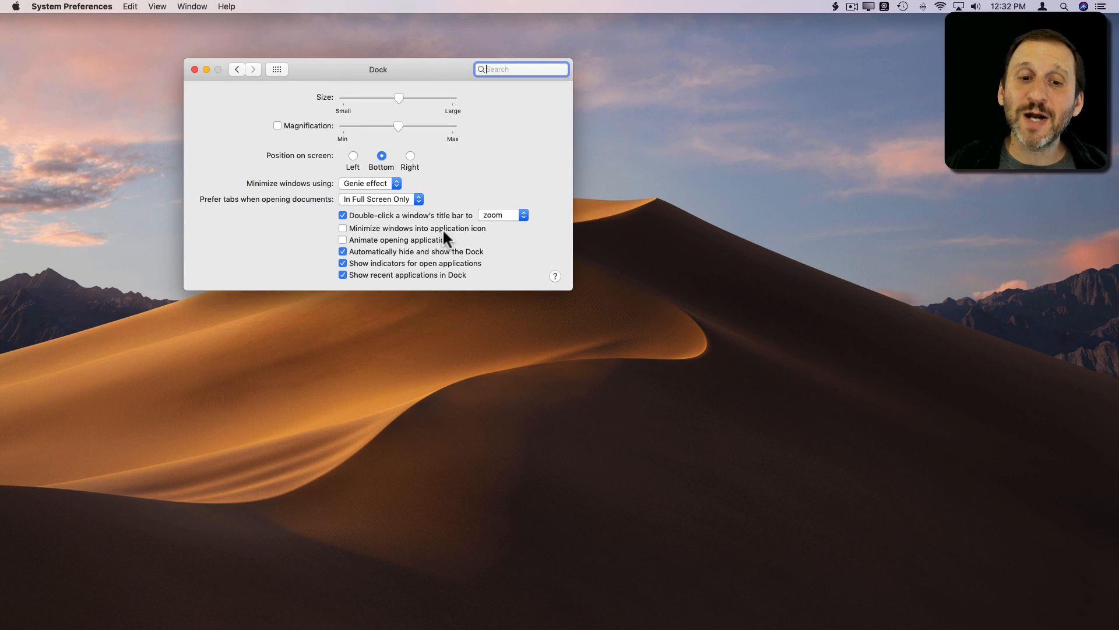
click(342, 227)
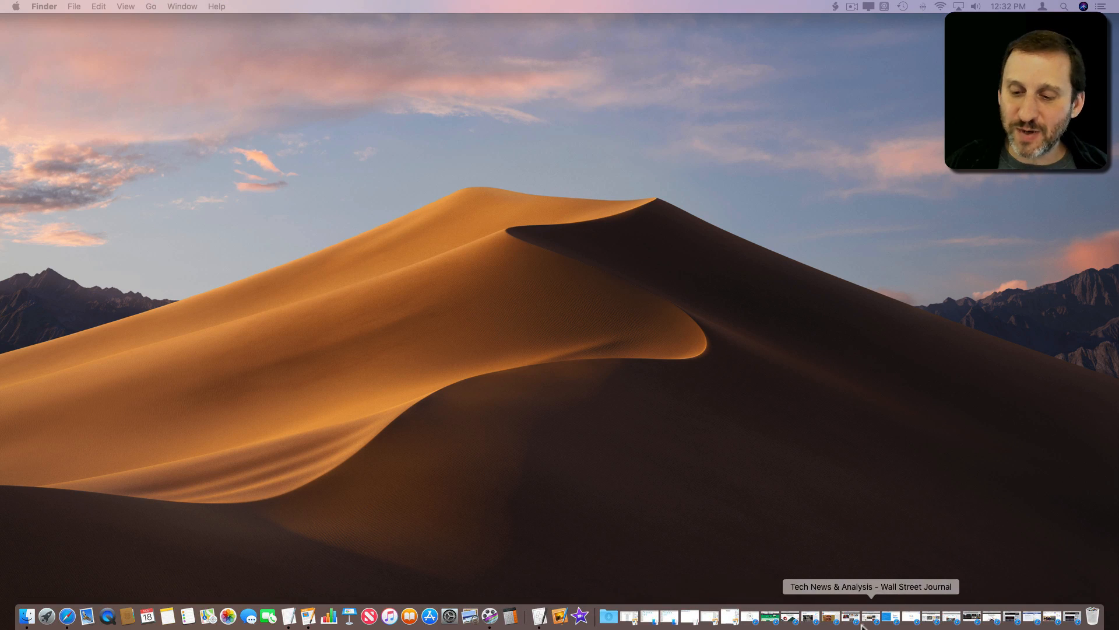
mouse_move(891, 615)
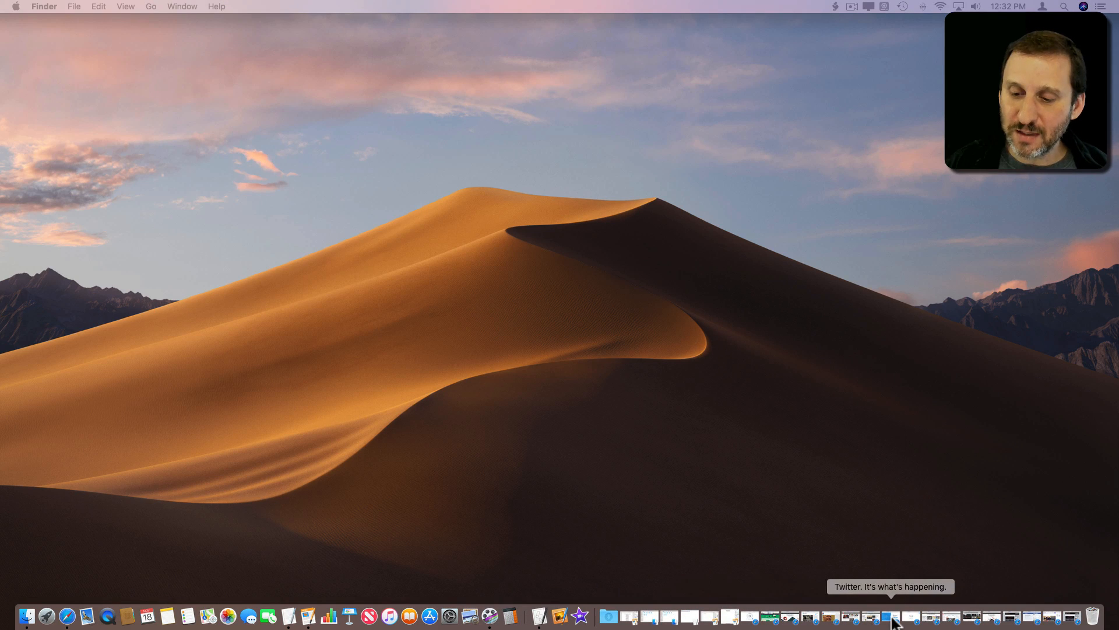
Restore the minimized Twitter window from the Dock and dismiss Safari's window list
click(892, 615)
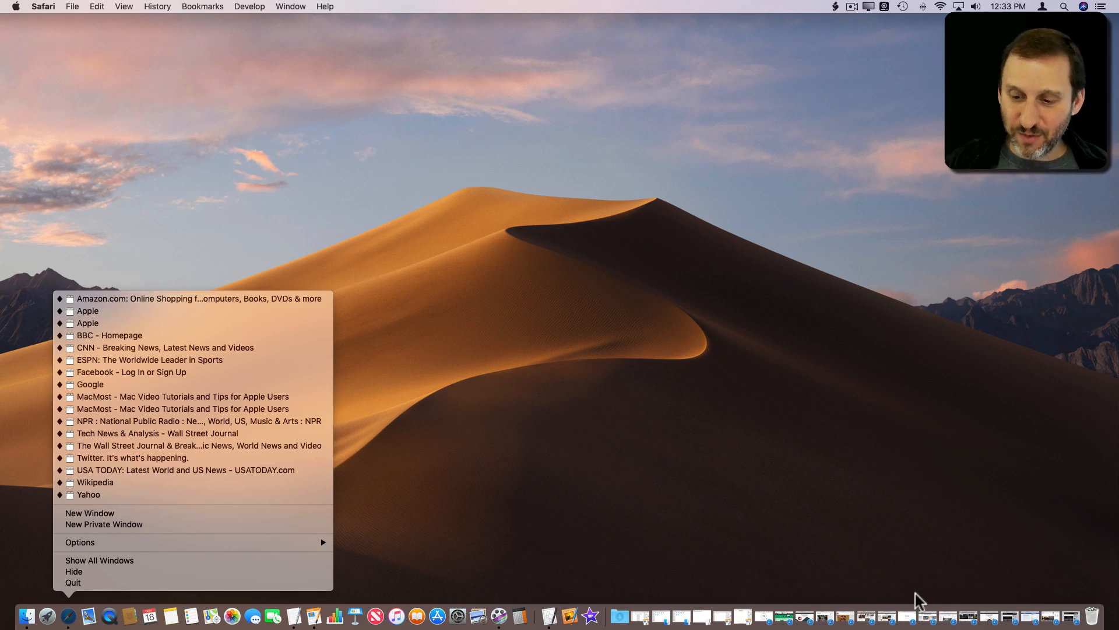
click(789, 526)
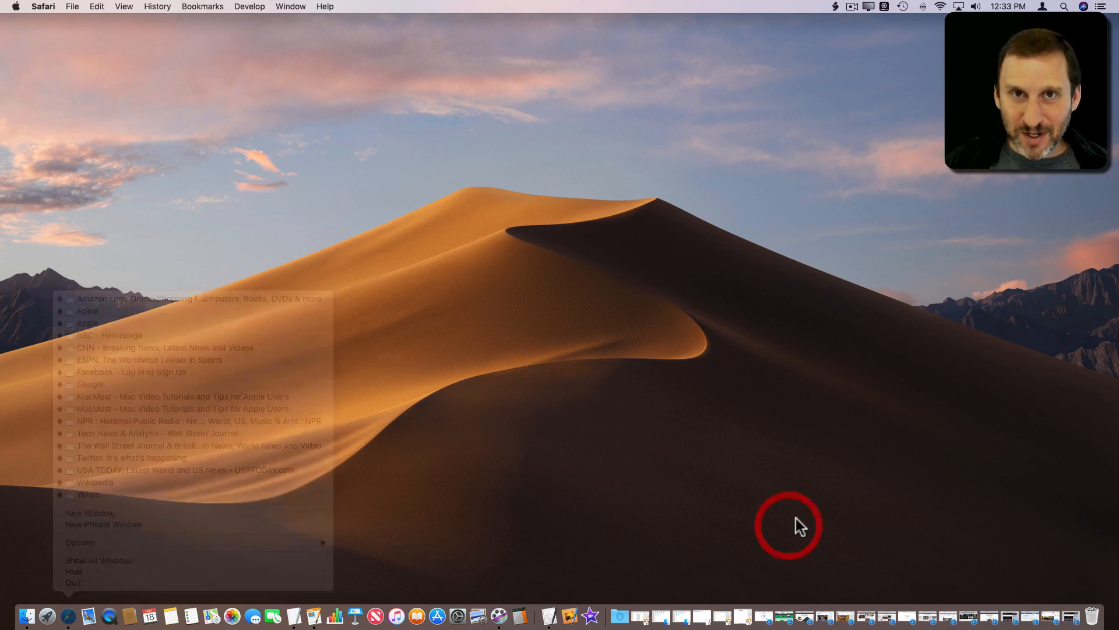
click(788, 526)
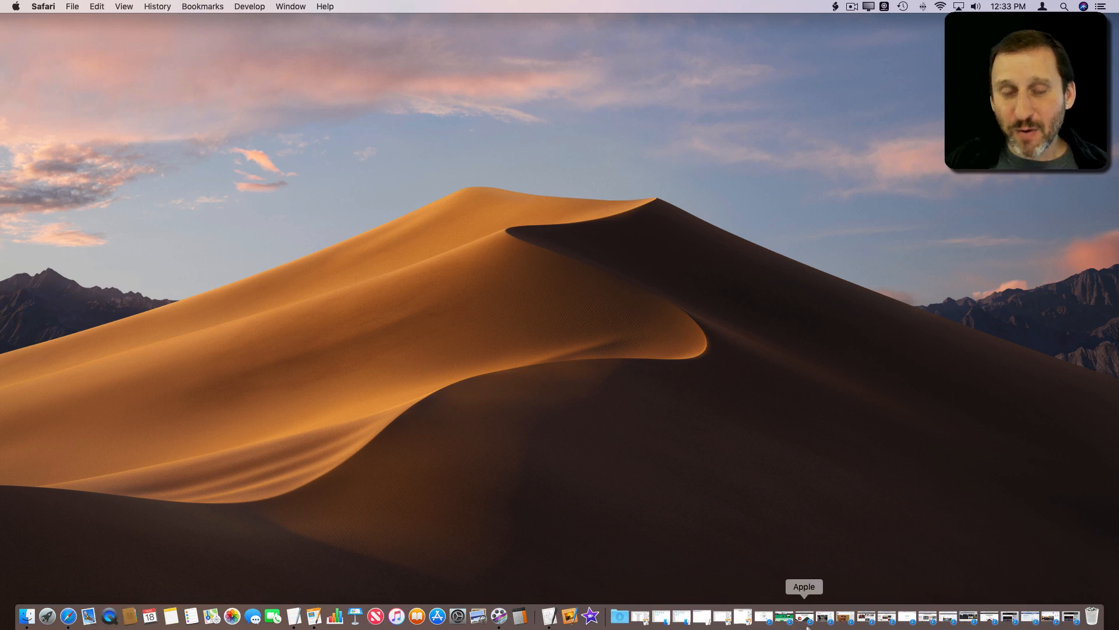
mouse_move(1003, 621)
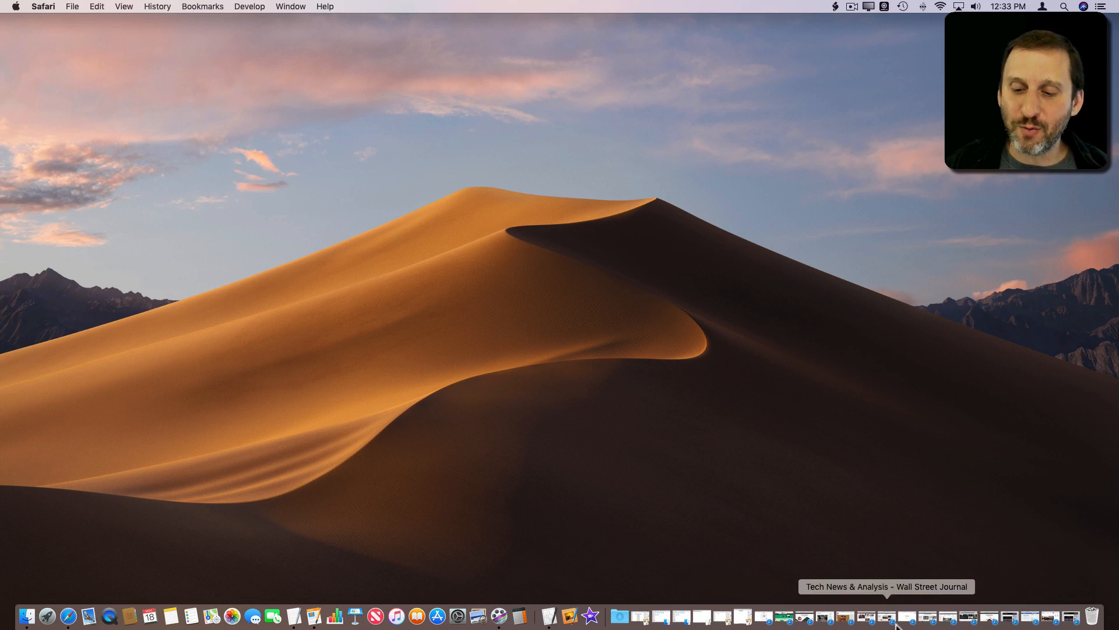
mouse_move(762, 619)
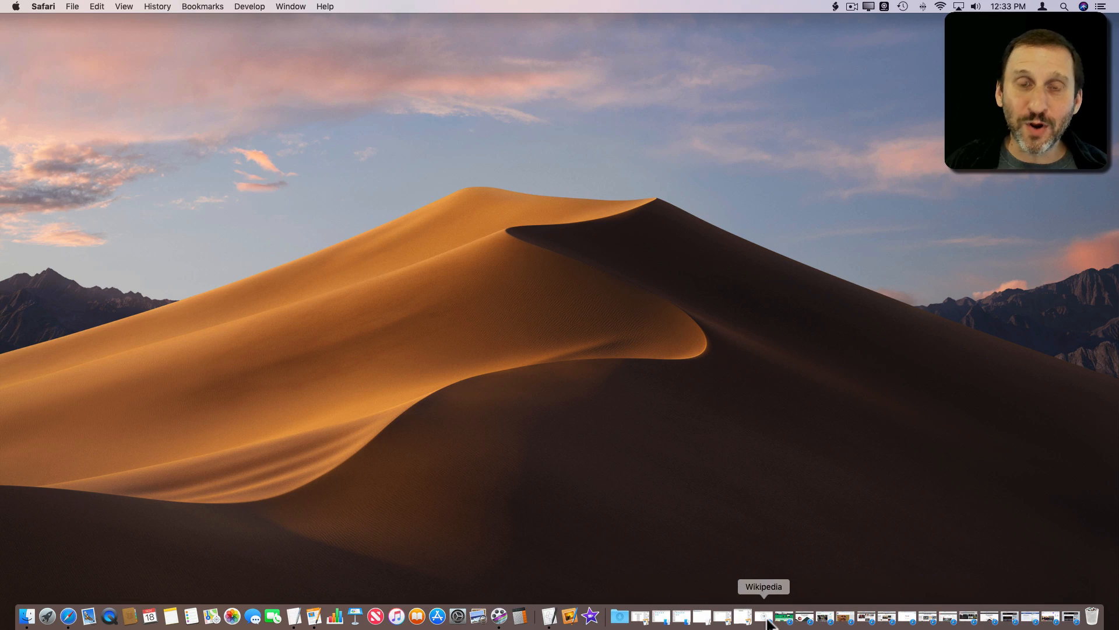
mouse_move(989, 623)
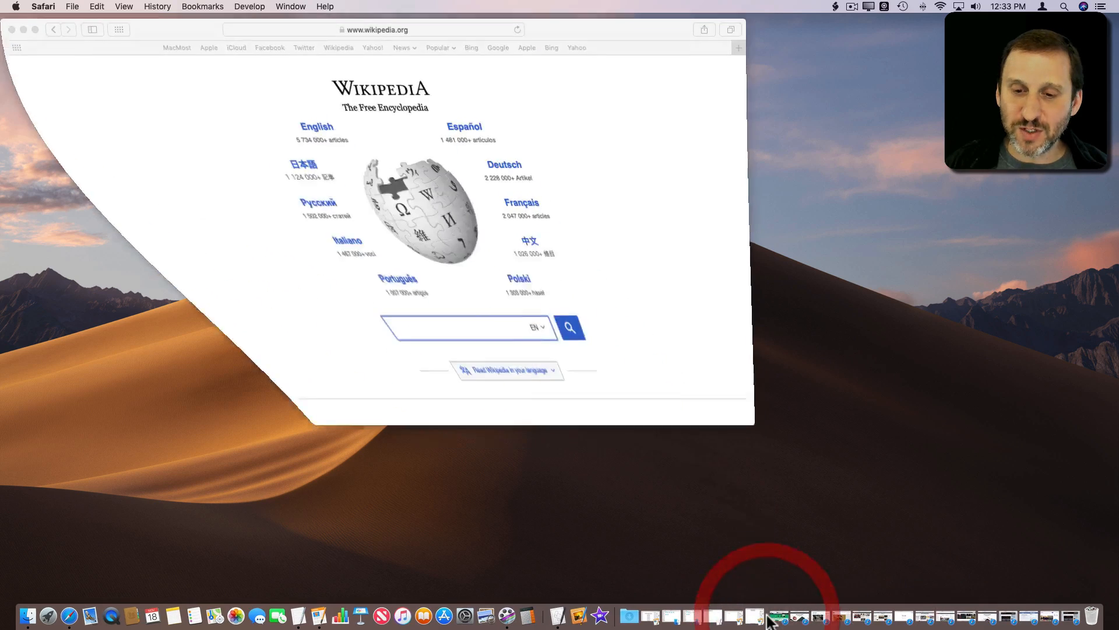
Merge all Safari windows into one tabbed window via Window > Merge All Windows and show the Twitter tab
click(291, 7)
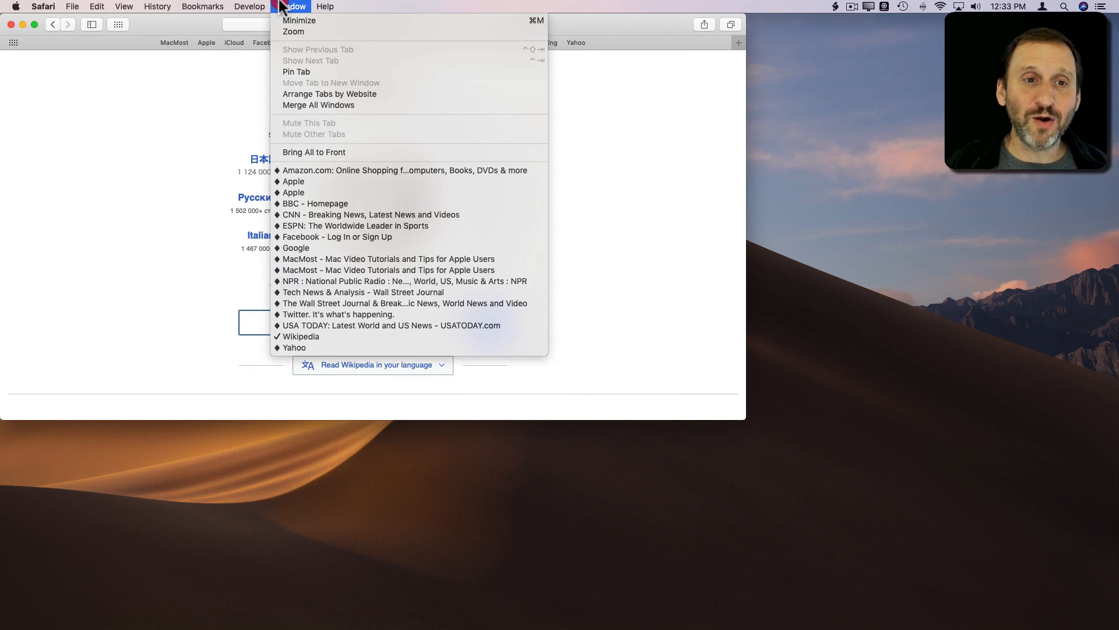
mouse_move(318, 105)
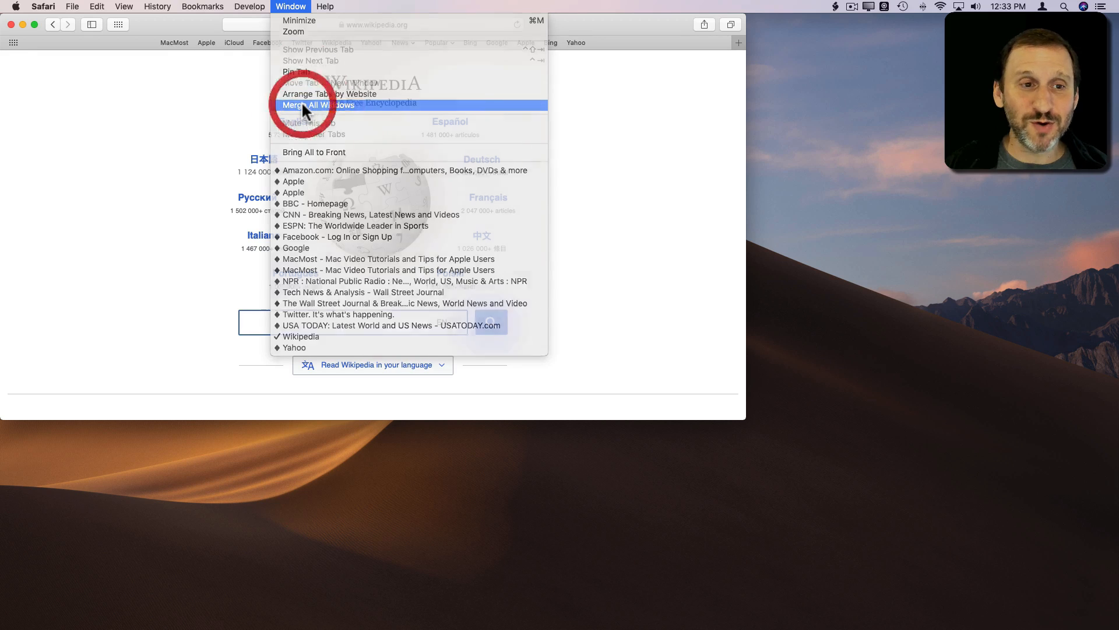
click(317, 105)
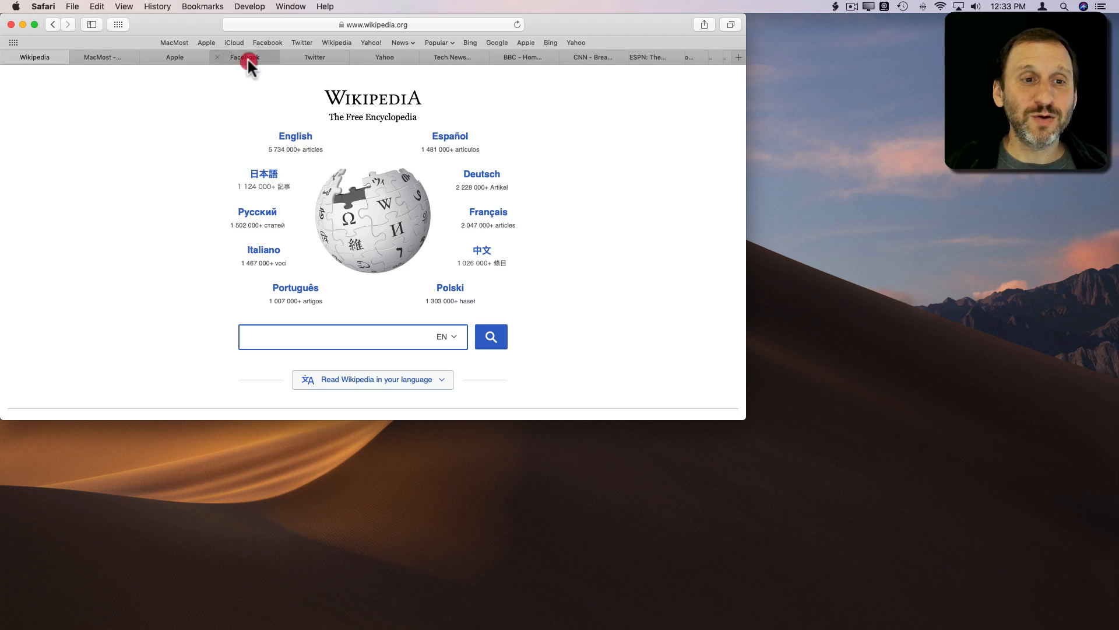
click(313, 57)
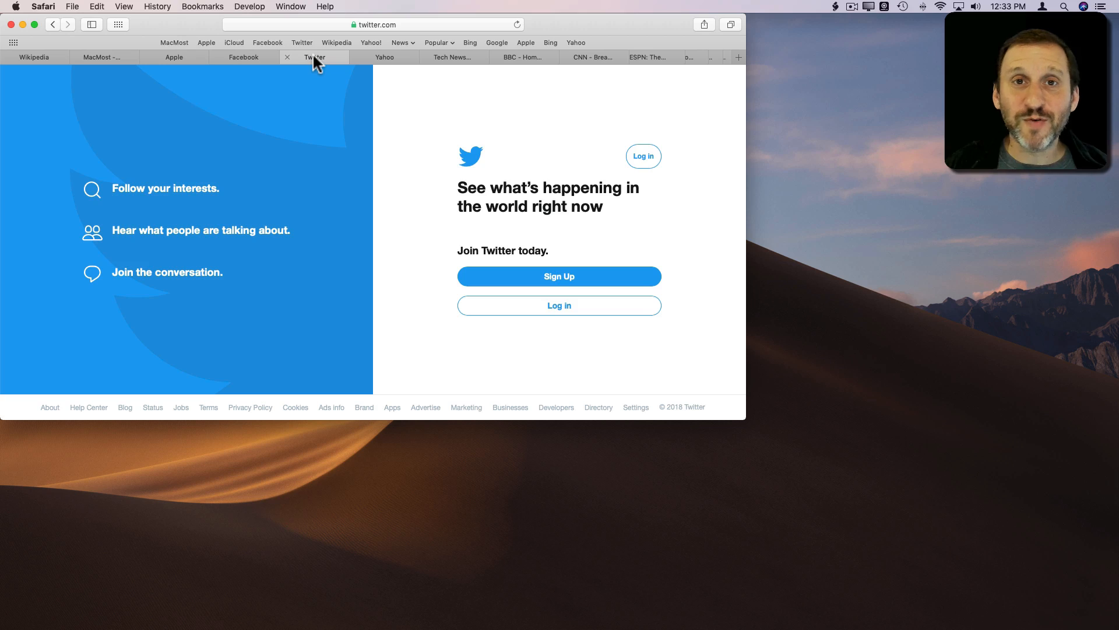
mouse_move(253, 158)
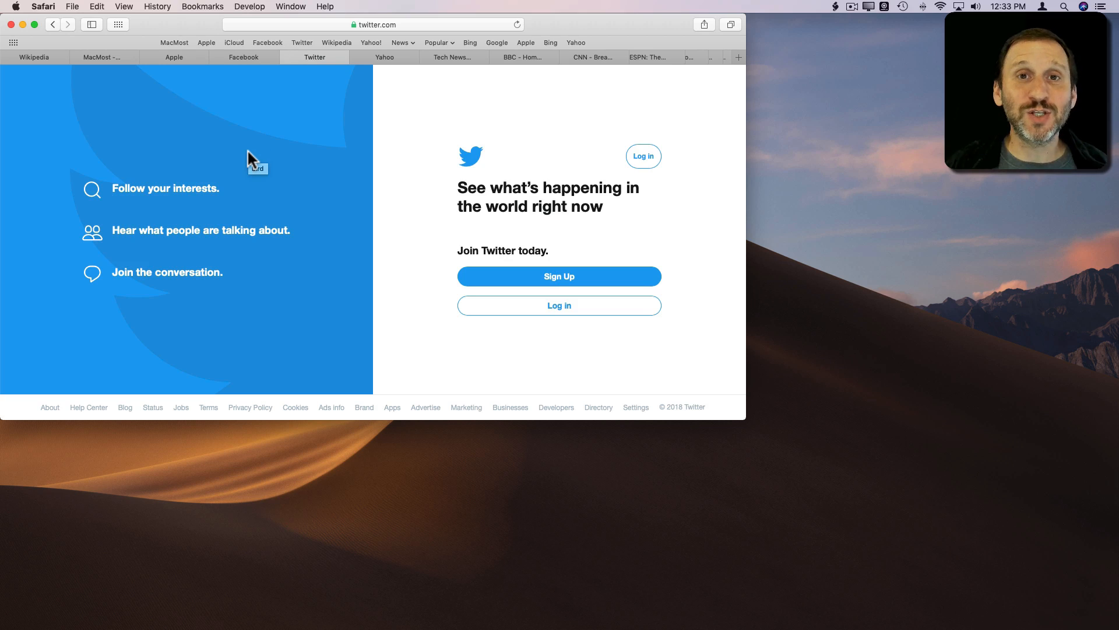
mouse_move(689, 70)
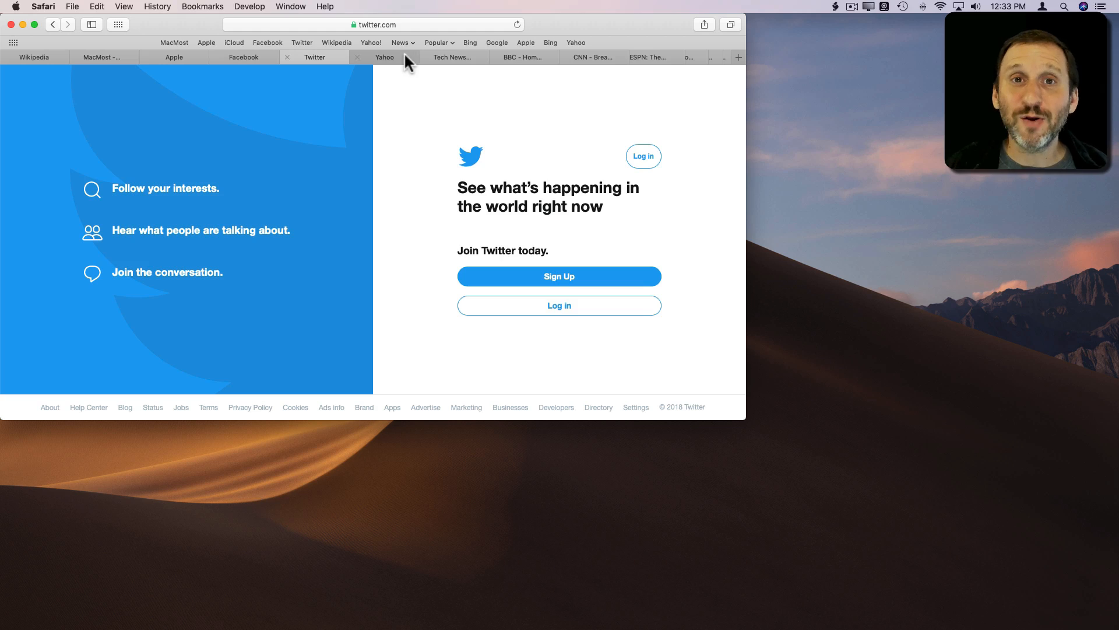
click(383, 58)
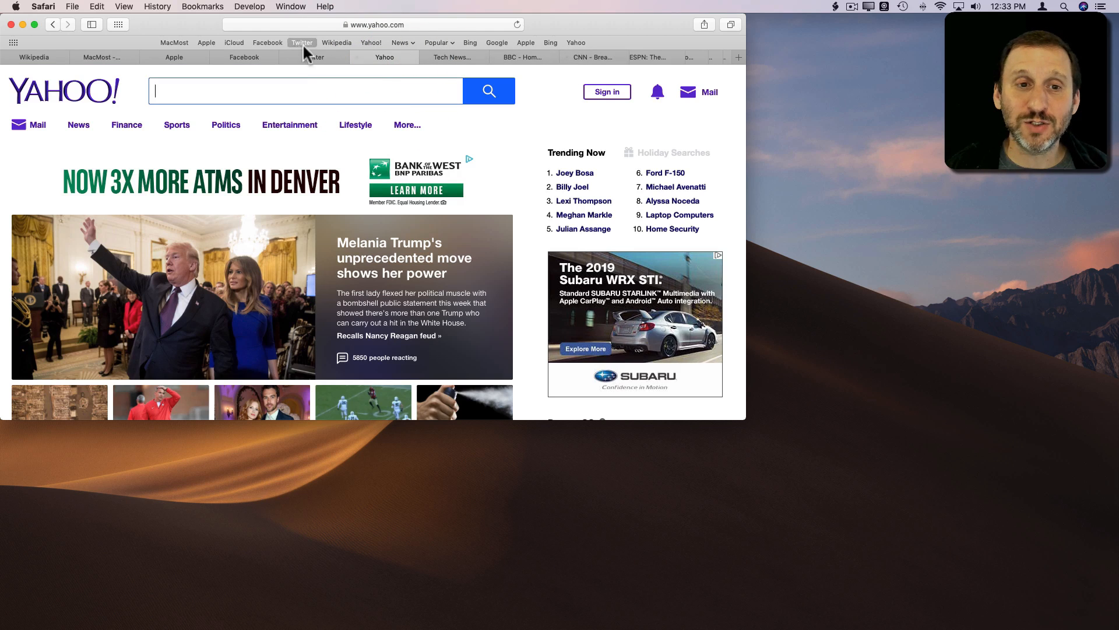
click(301, 57)
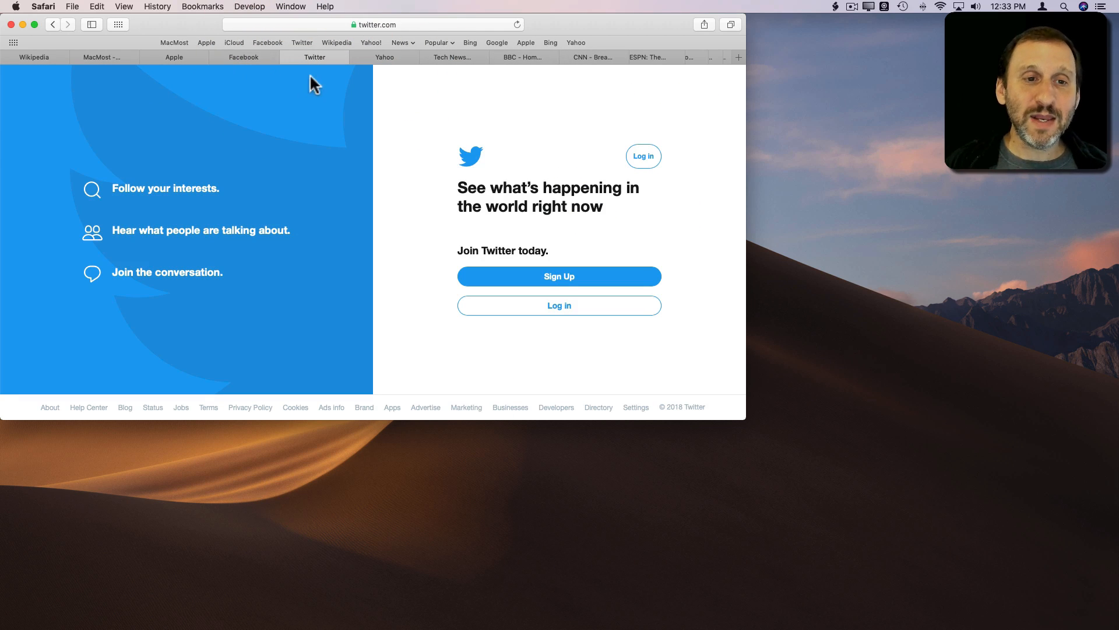
mouse_move(392, 77)
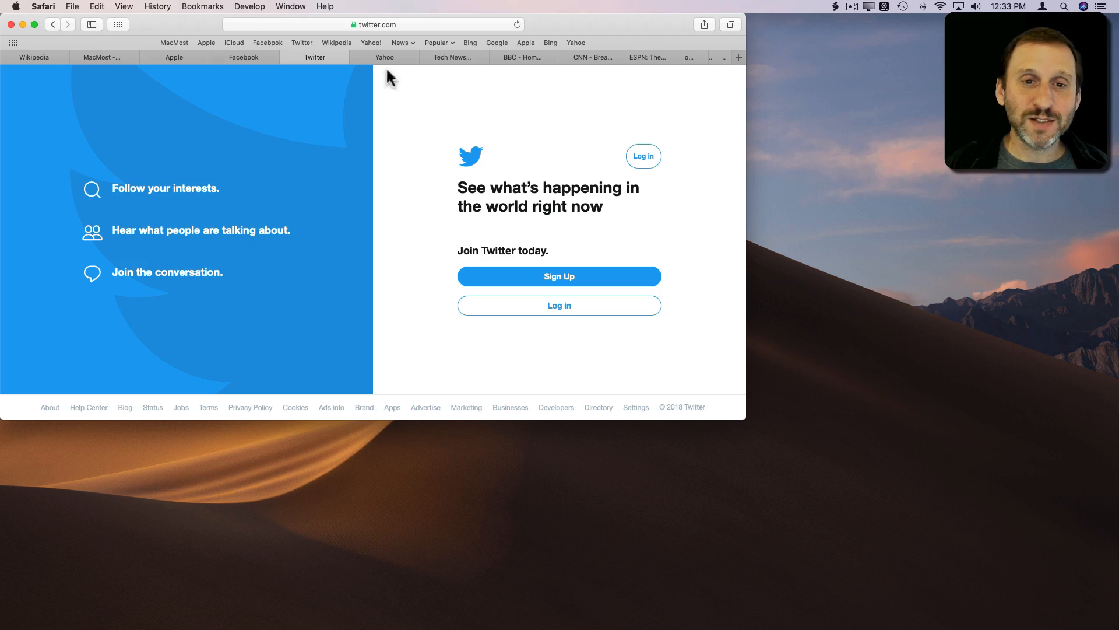
Move the Twitter tab to its own window and check Safari's Dock menu now lists two windows
click(290, 7)
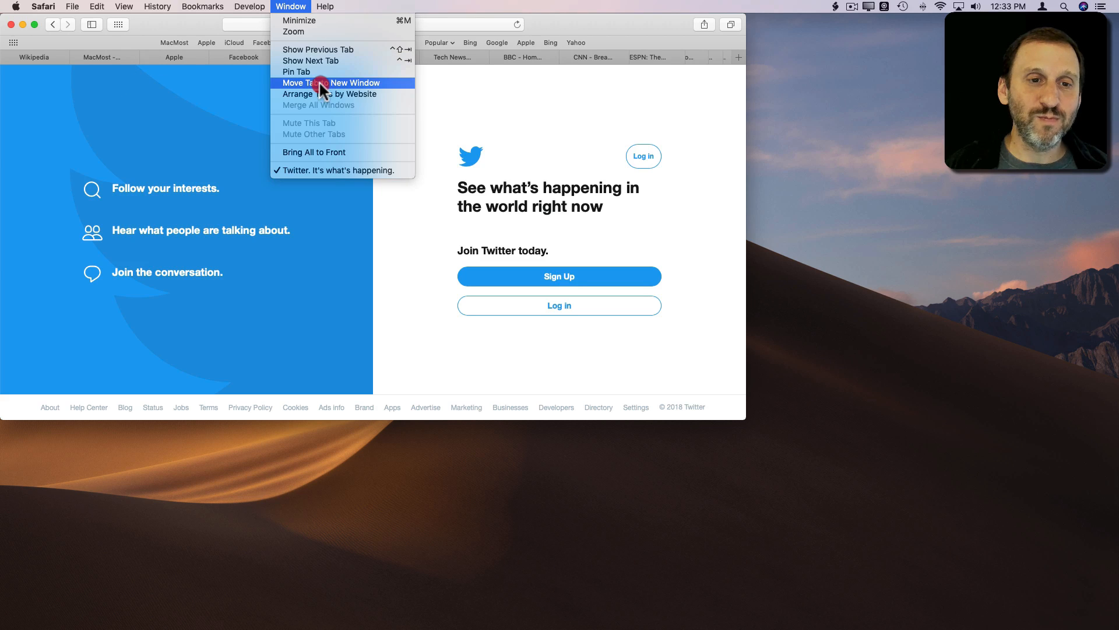
click(356, 83)
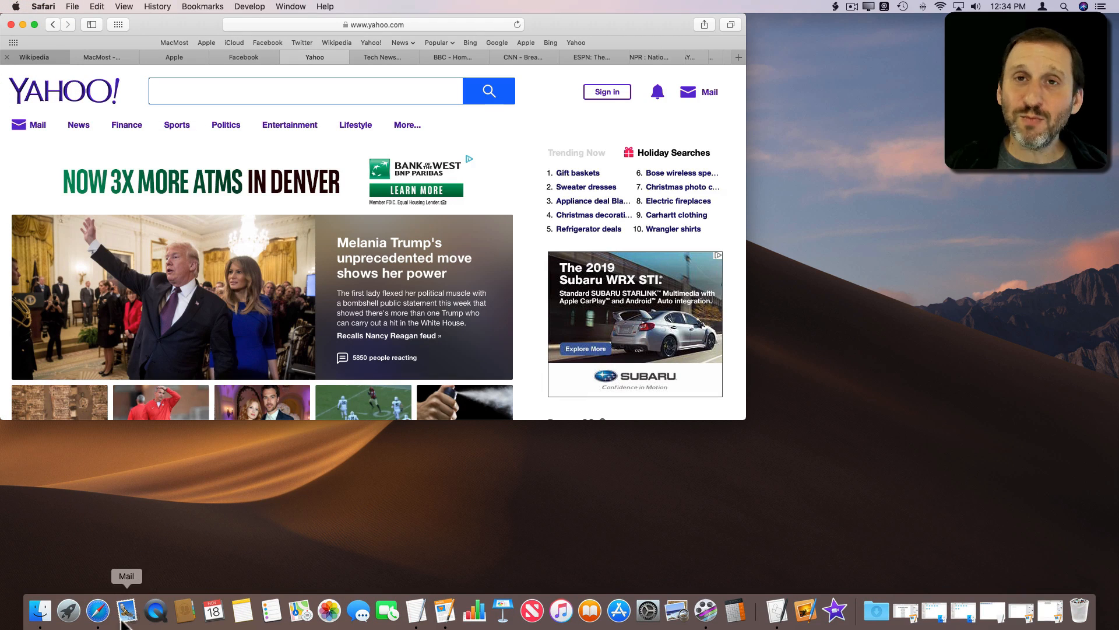
right_click(98, 610)
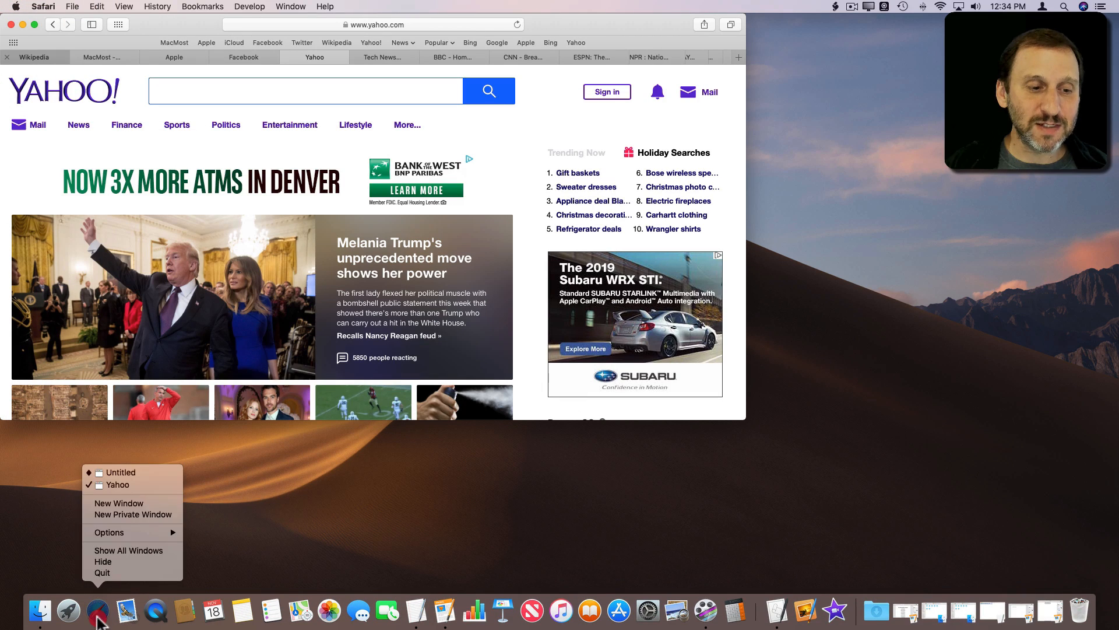
mouse_move(424, 349)
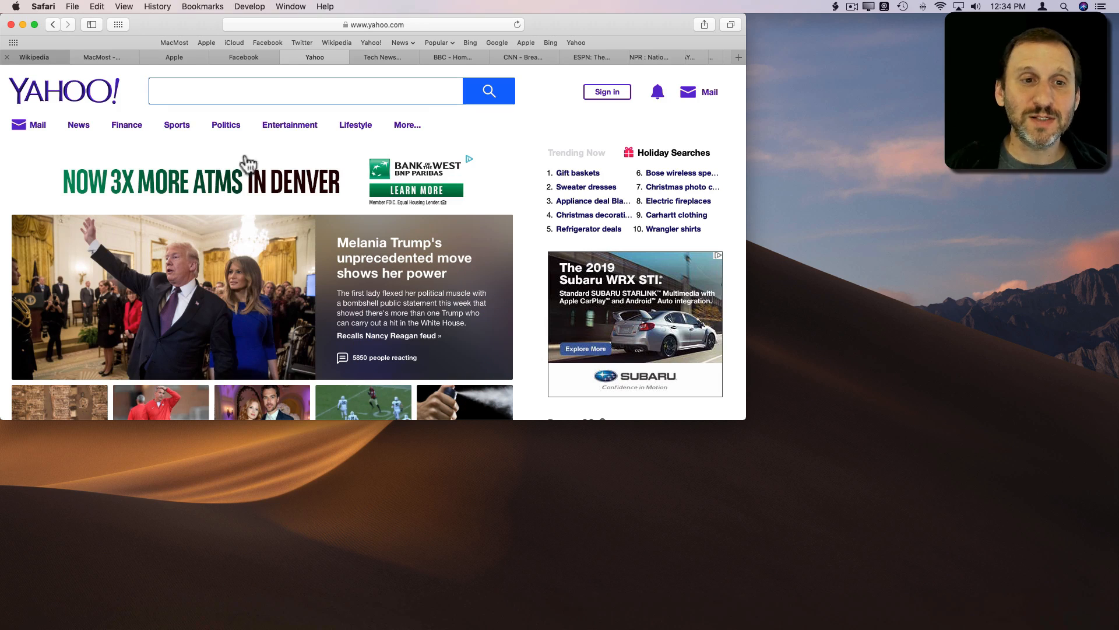
mouse_move(196, 57)
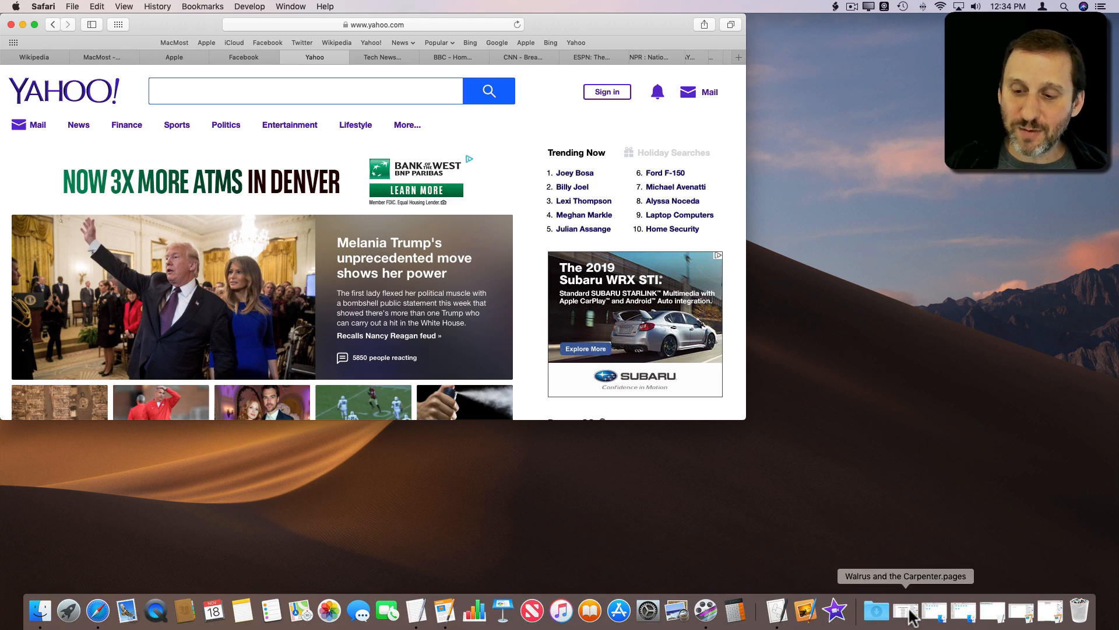
Restore the Documents folder window from the Dock, then minimize it to leave an empty desktop
click(876, 609)
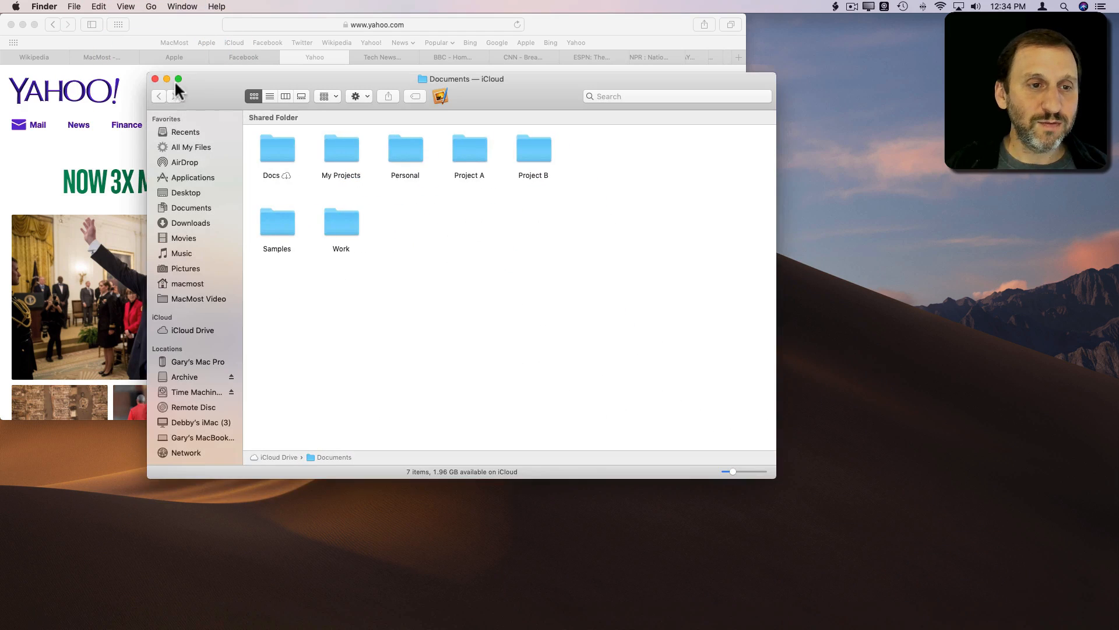
click(167, 78)
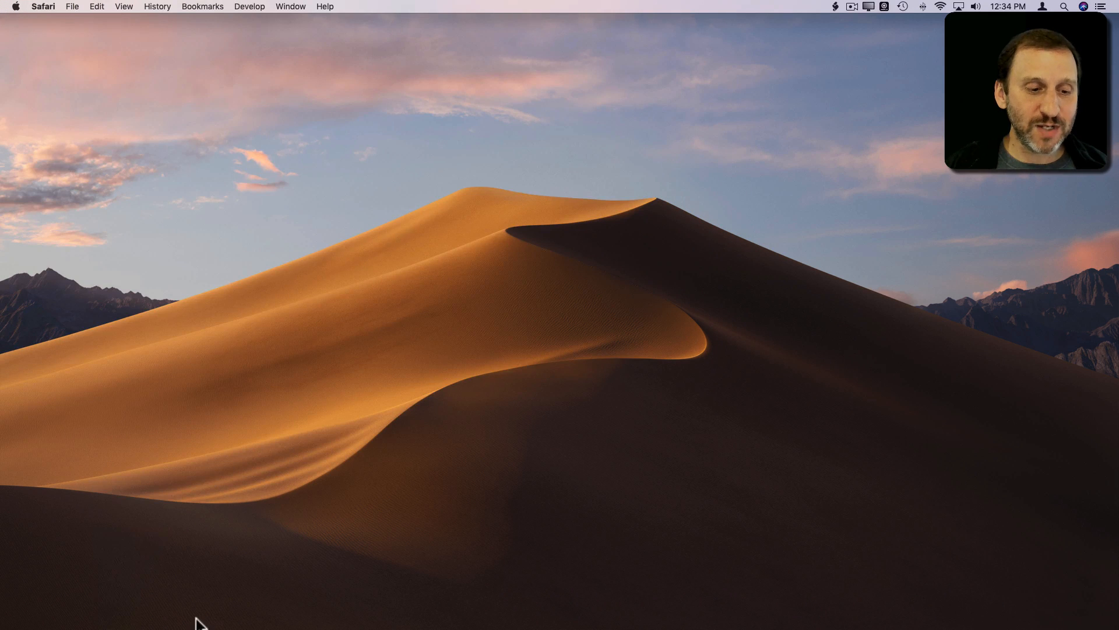
right_click(113, 607)
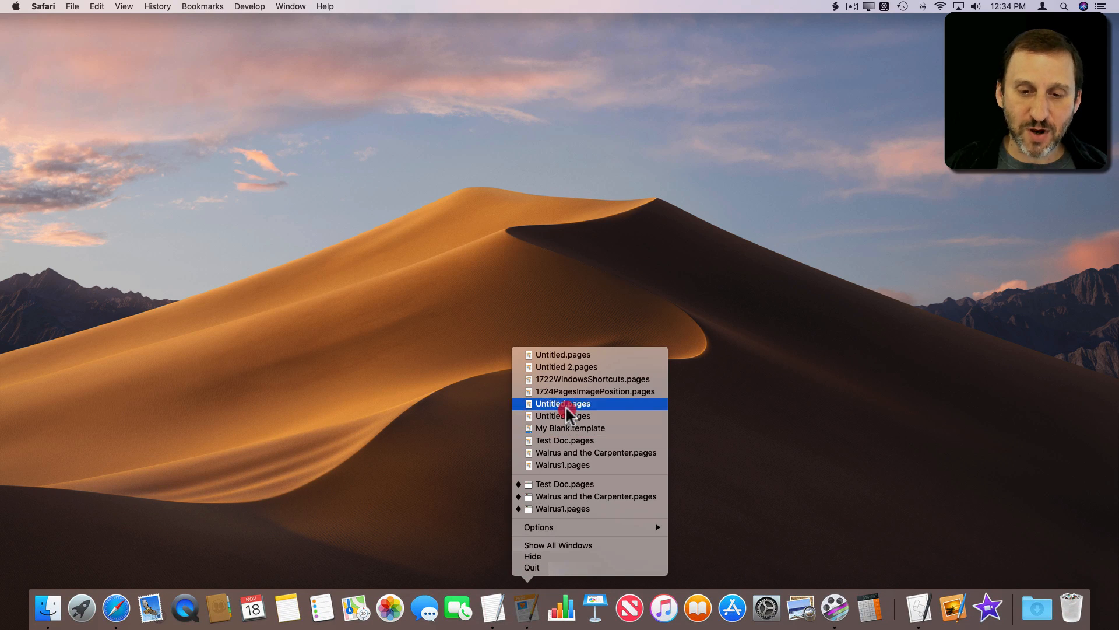
mouse_move(562, 496)
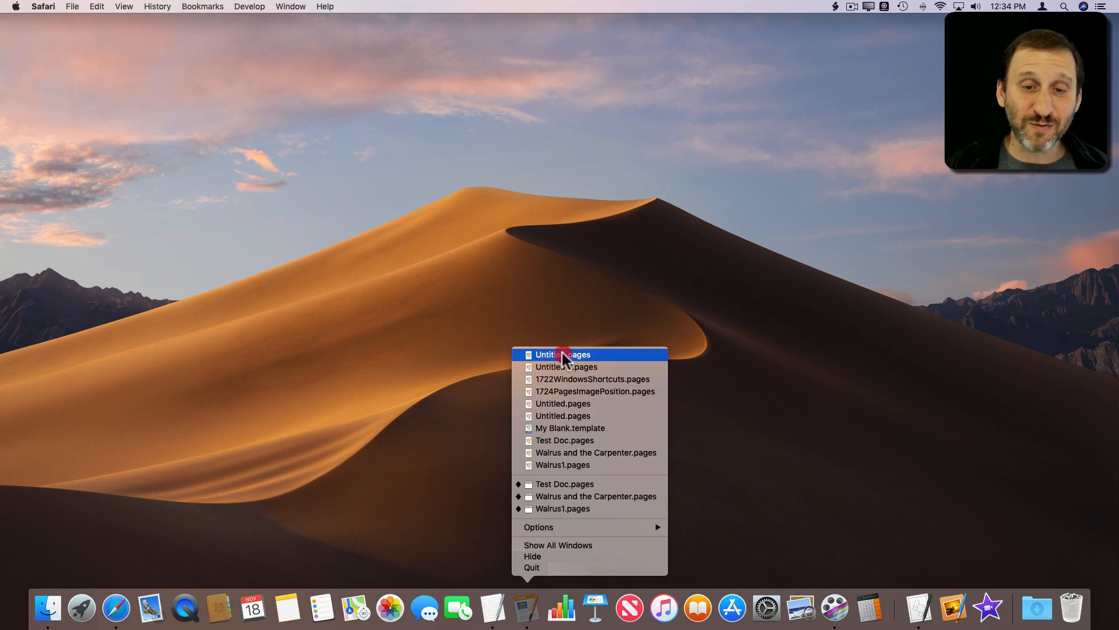
mouse_move(556, 477)
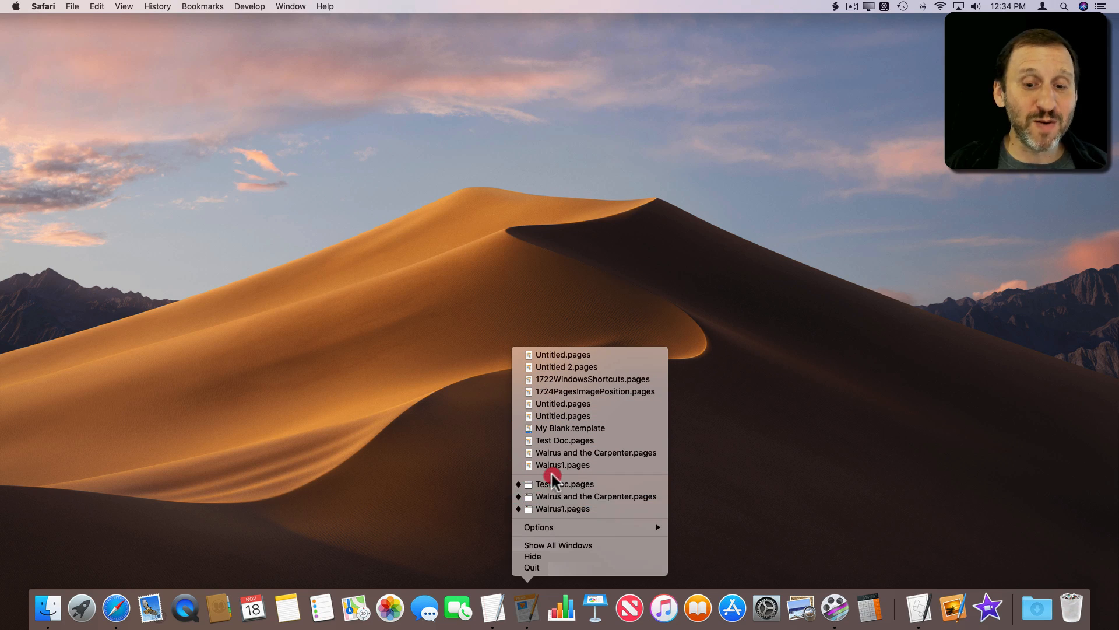
mouse_move(549, 508)
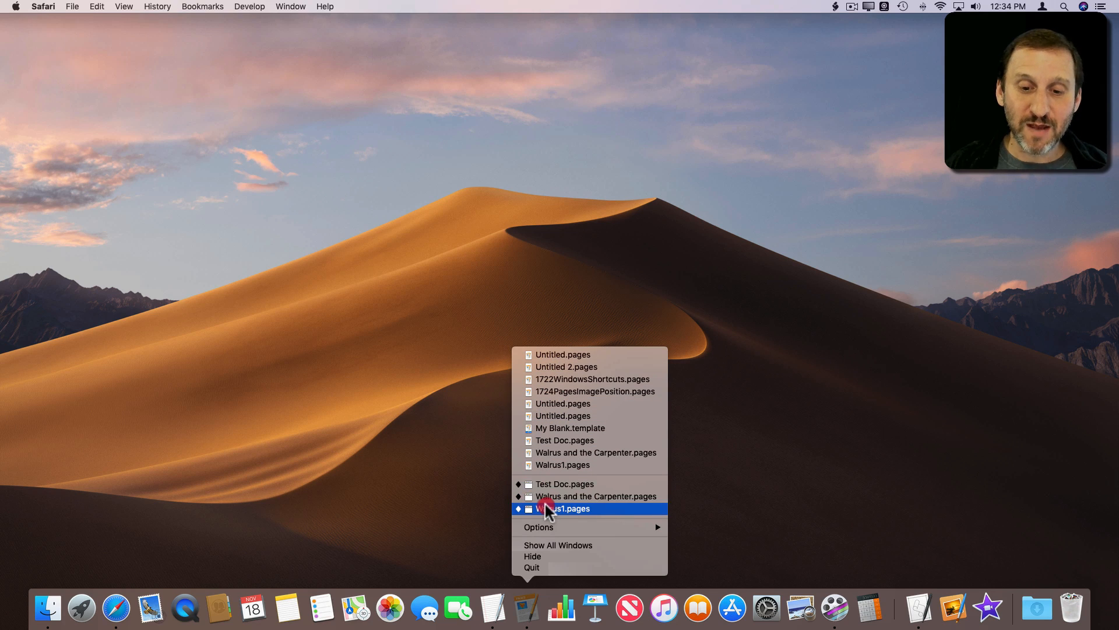
mouse_move(562, 465)
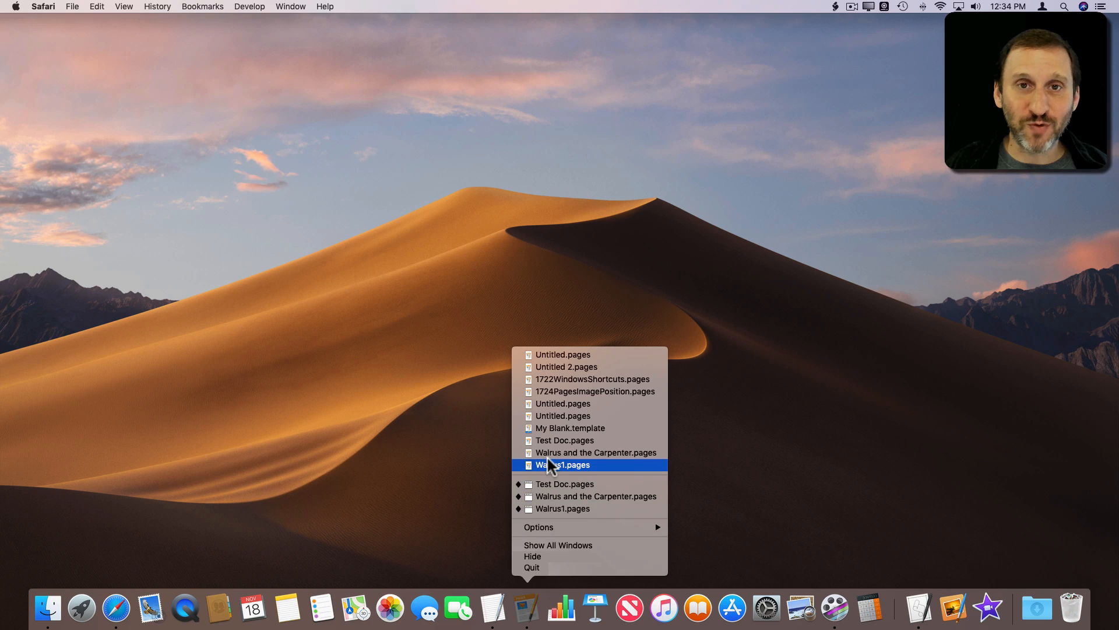
click(564, 465)
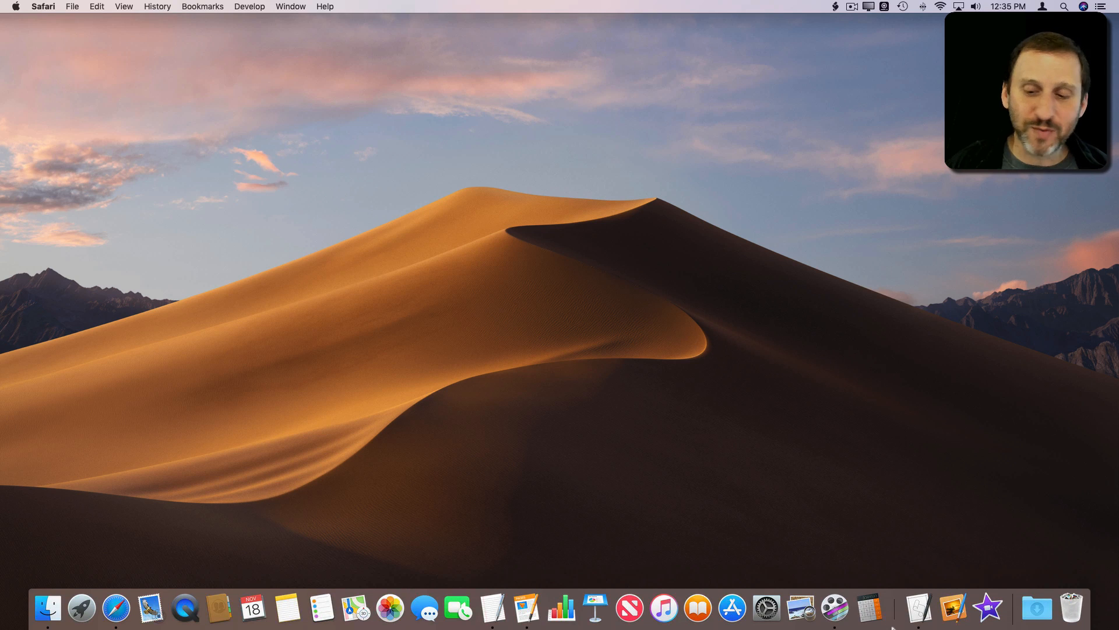
mouse_move(390, 608)
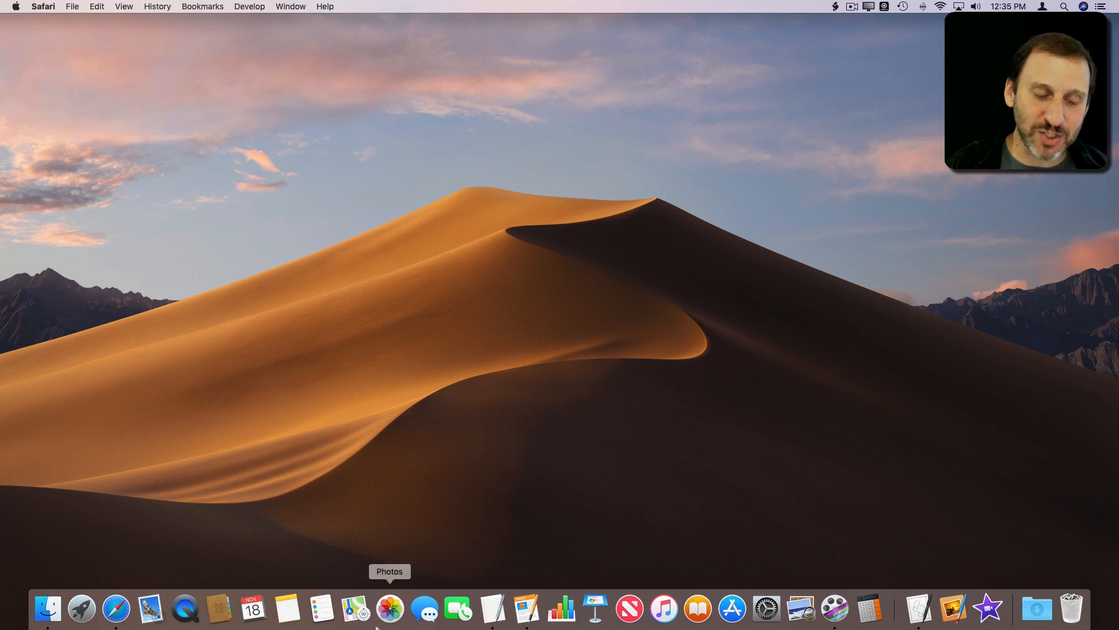
mouse_move(116, 608)
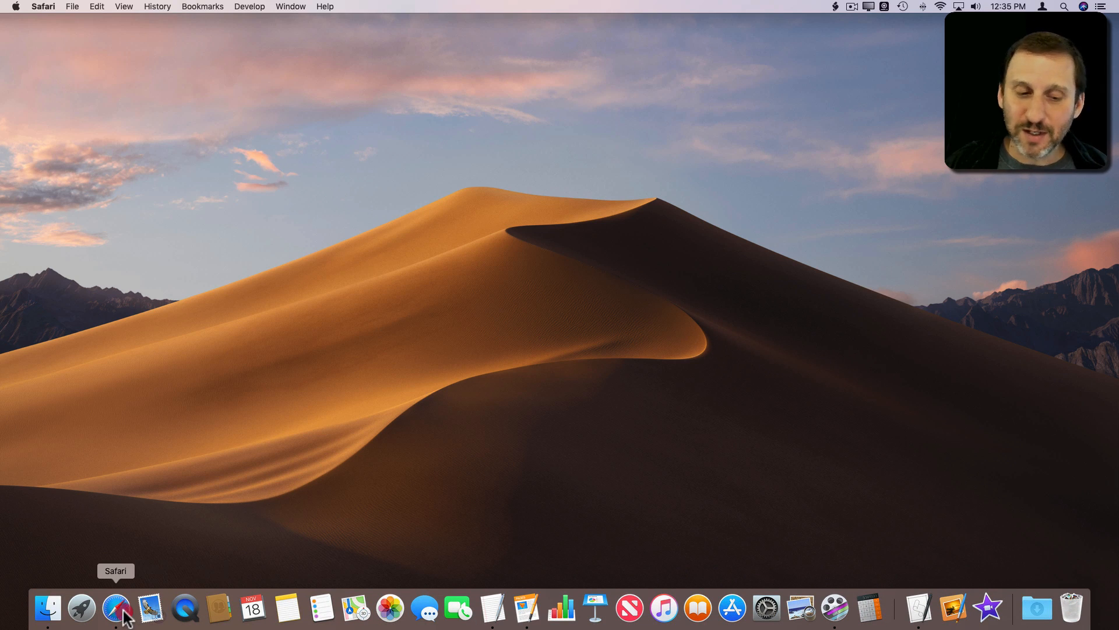
Restore the minimized Twitter and Yahoo Safari windows from the Safari Dock icon's menu
right_click(116, 609)
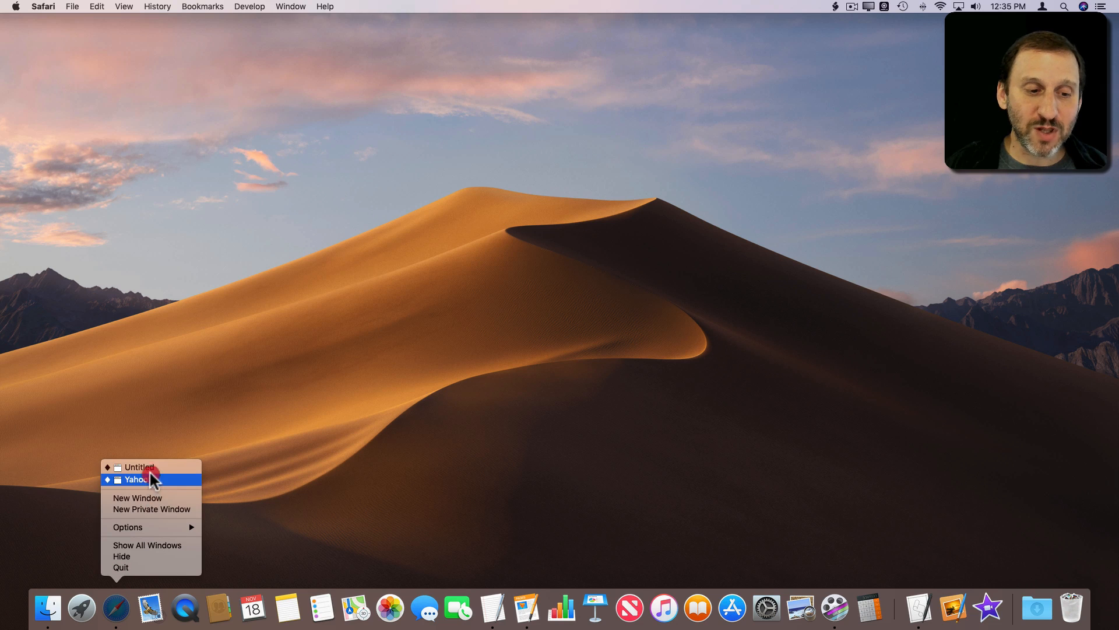
click(136, 479)
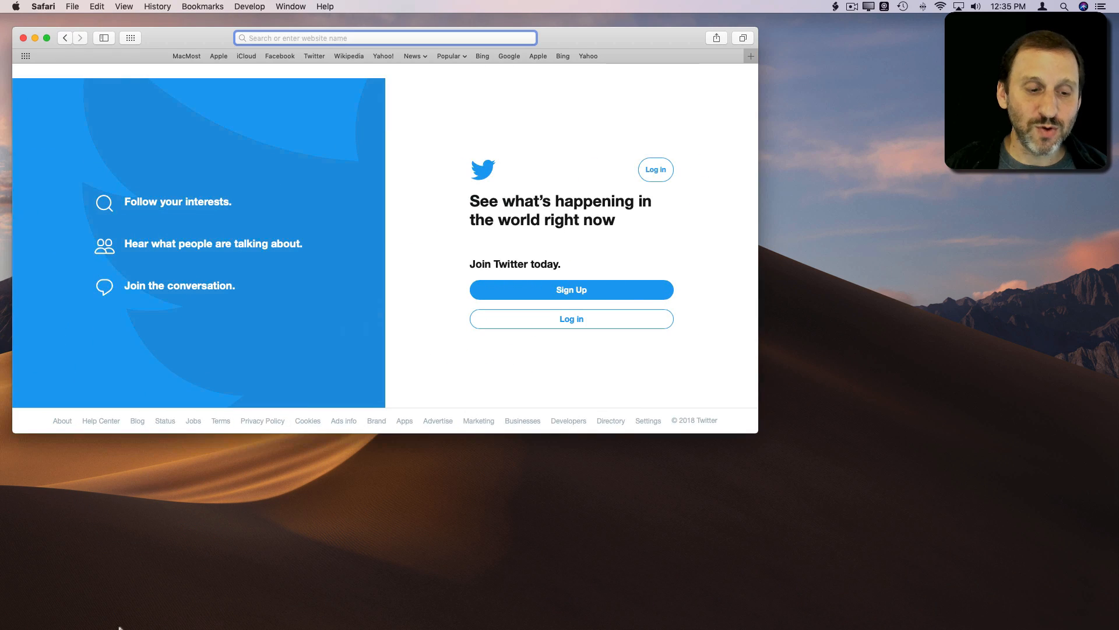
right_click(115, 609)
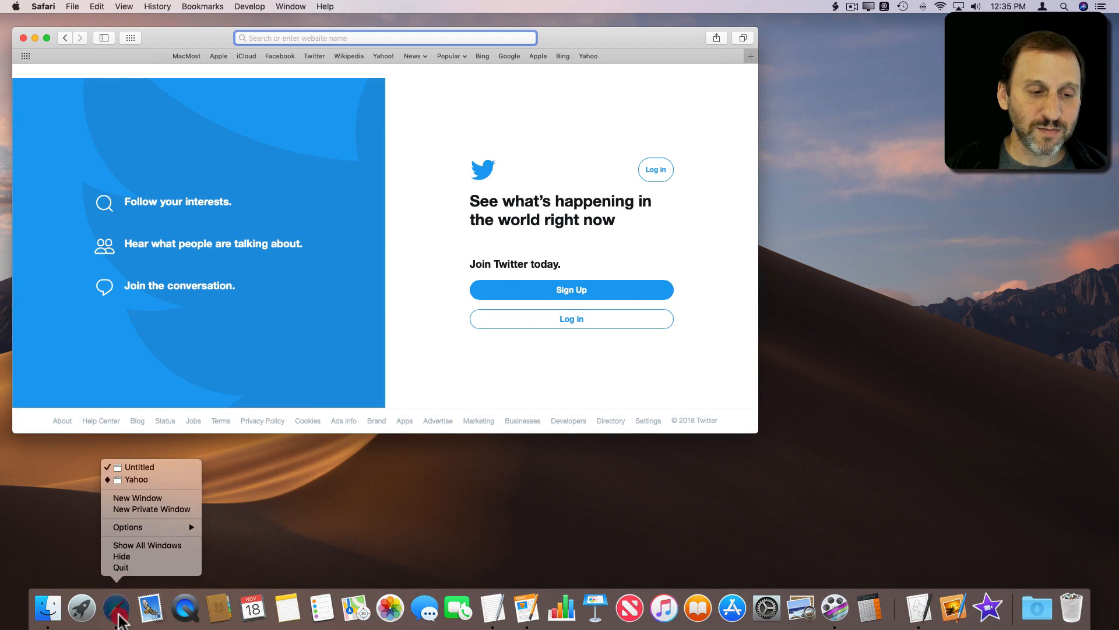
click(135, 479)
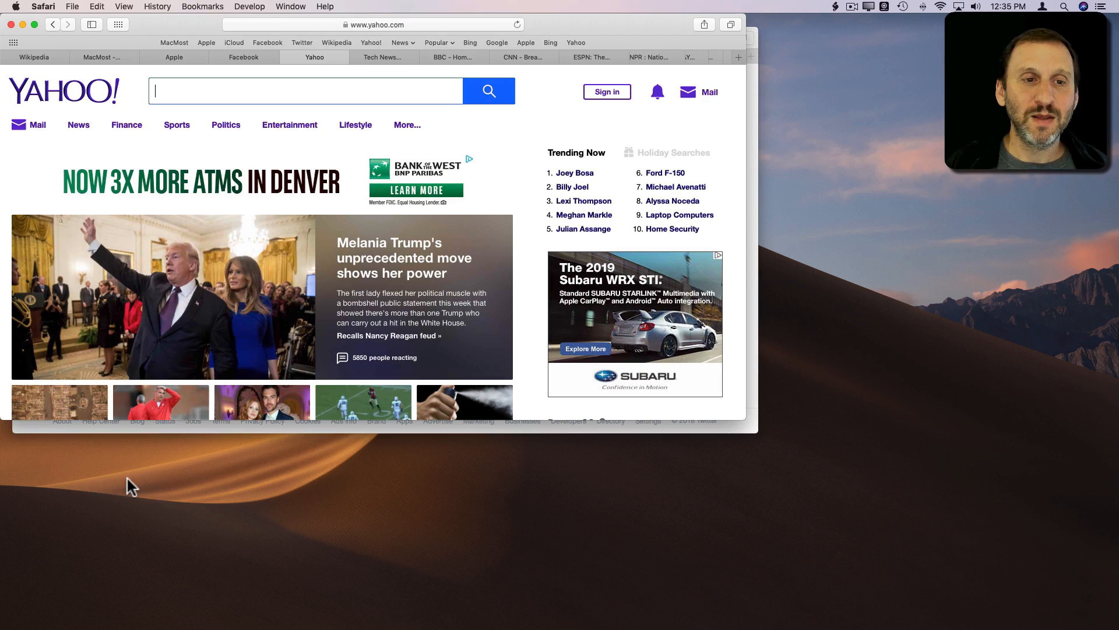